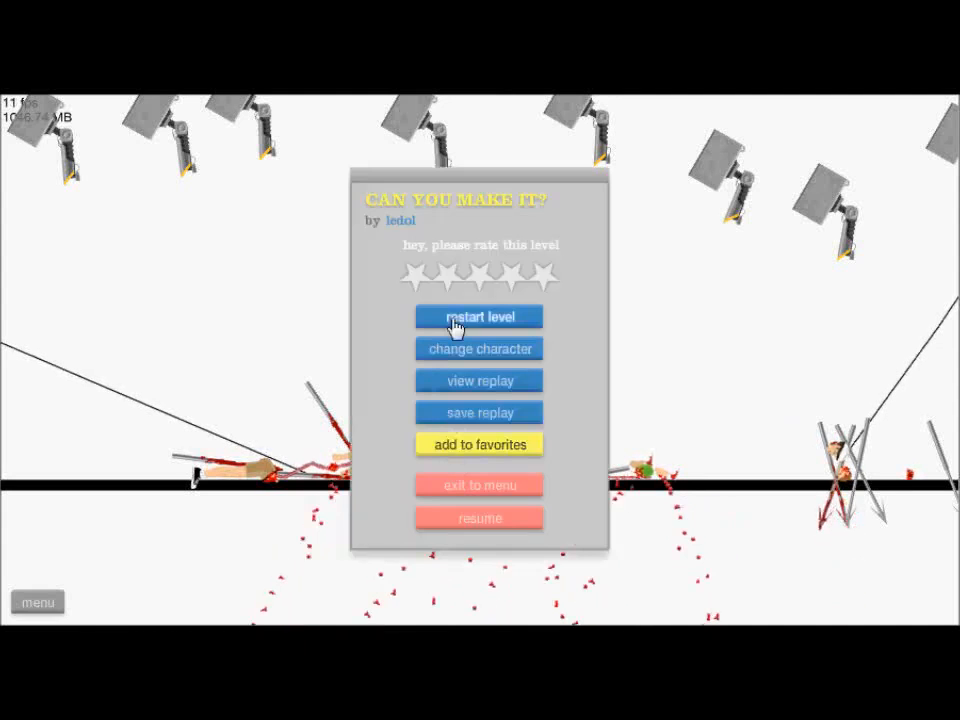
click(479, 316)
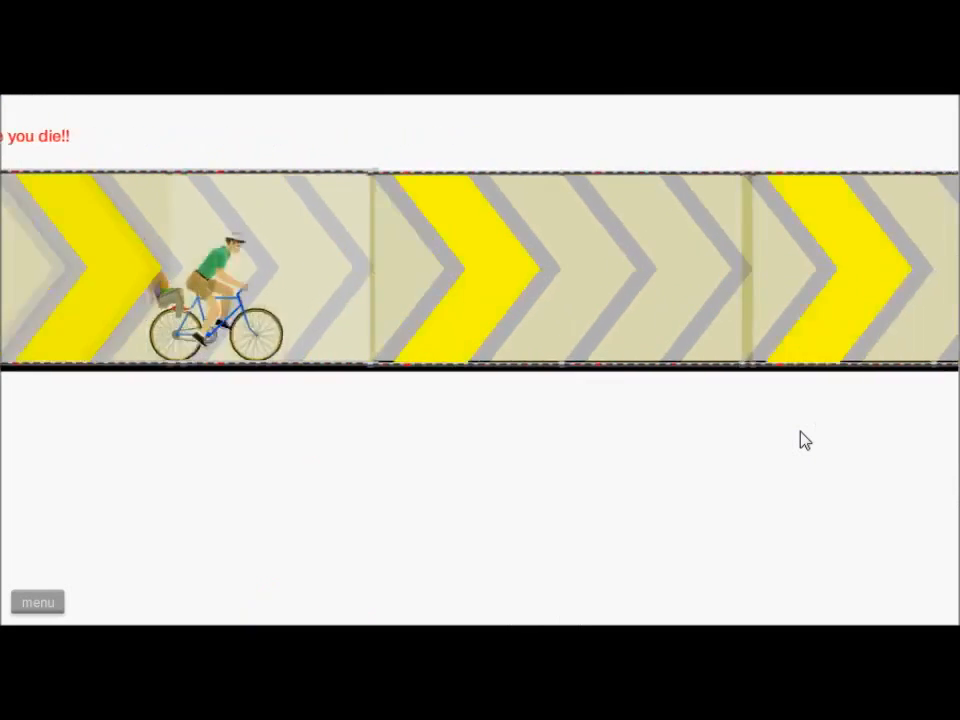